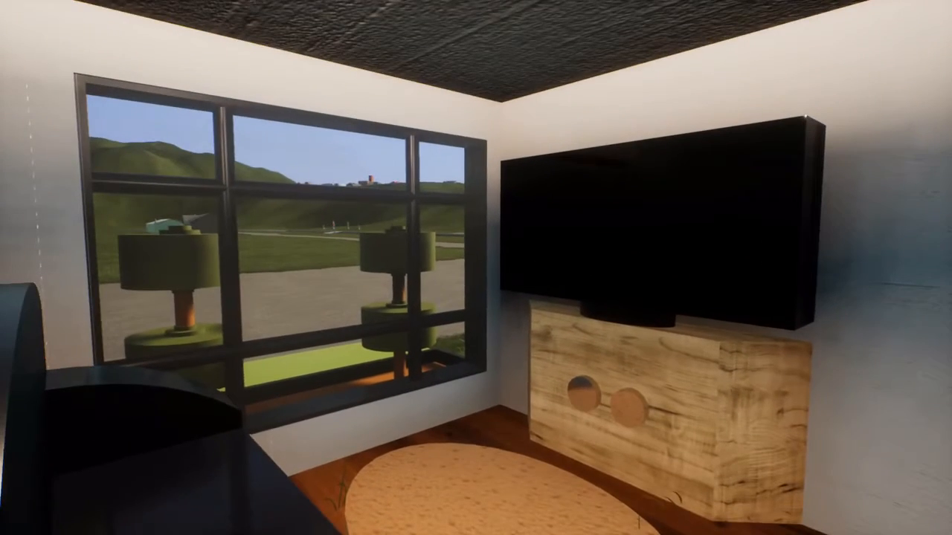
mouse_move(476, 267)
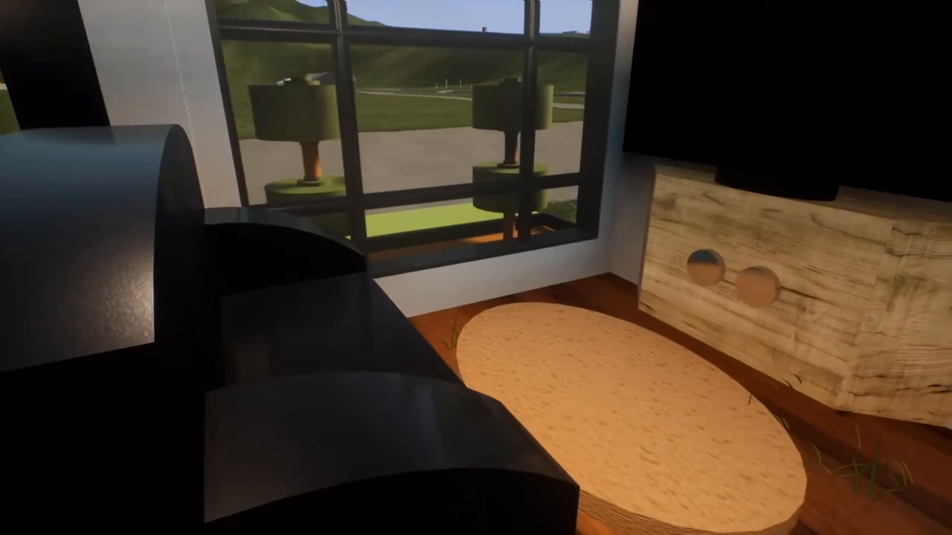